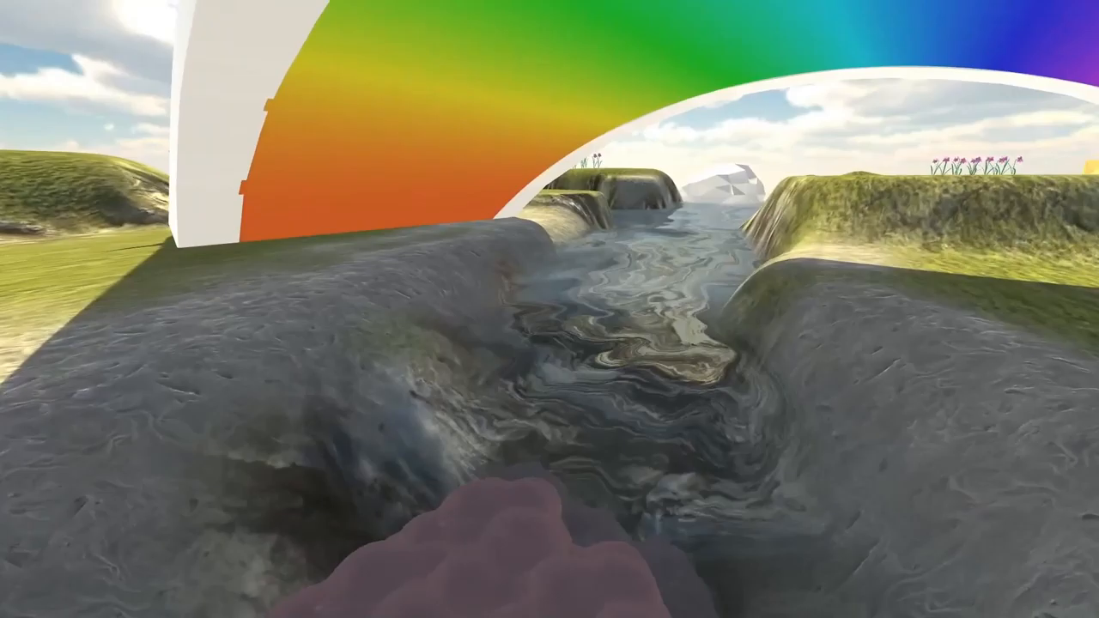
pyautogui.moveTo(549, 309)
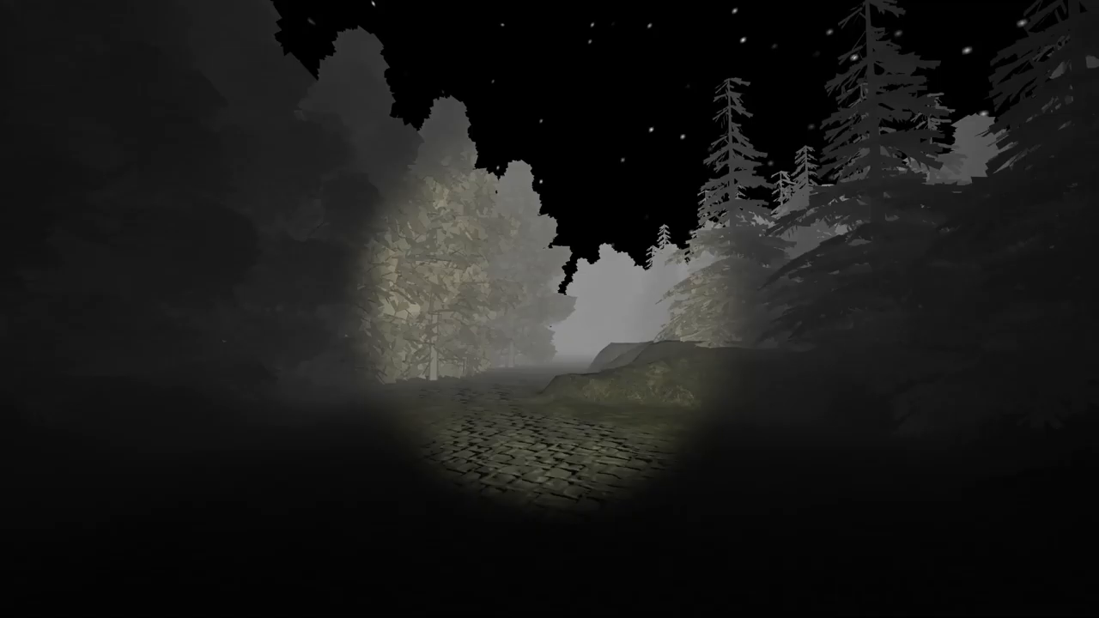
pyautogui.moveTo(550, 308)
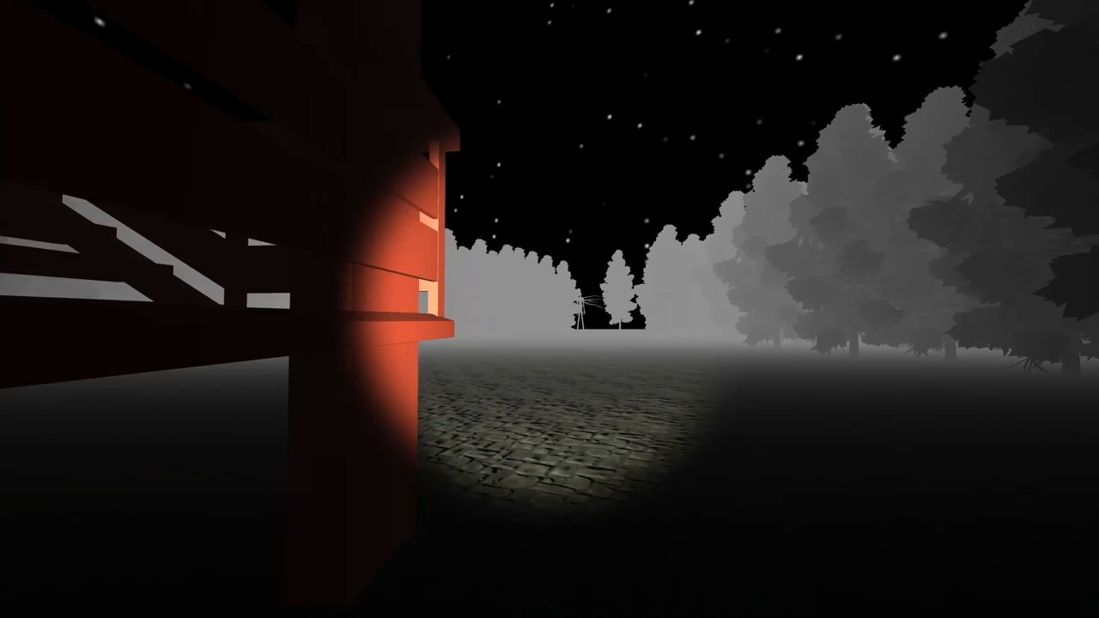
pyautogui.moveTo(549, 309)
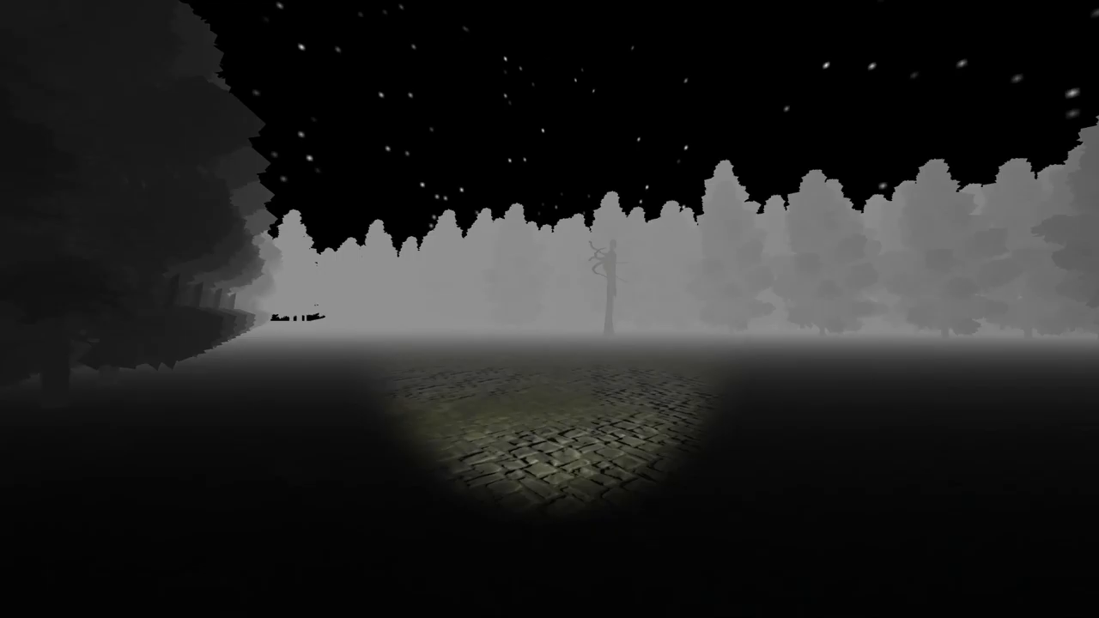
pyautogui.moveTo(549, 309)
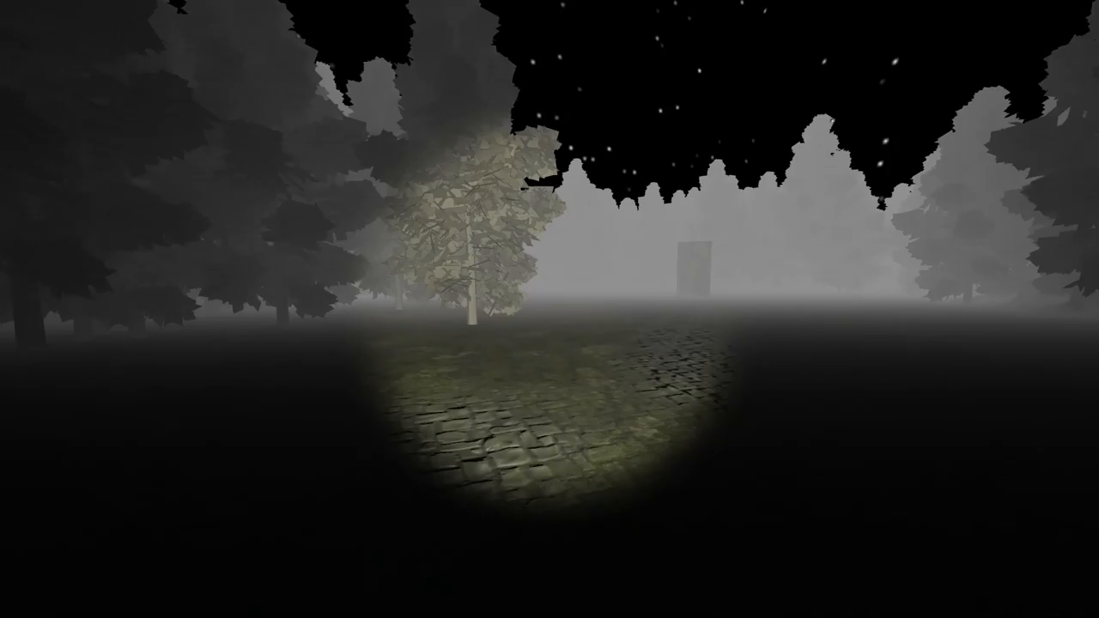
pyautogui.moveTo(773, 309)
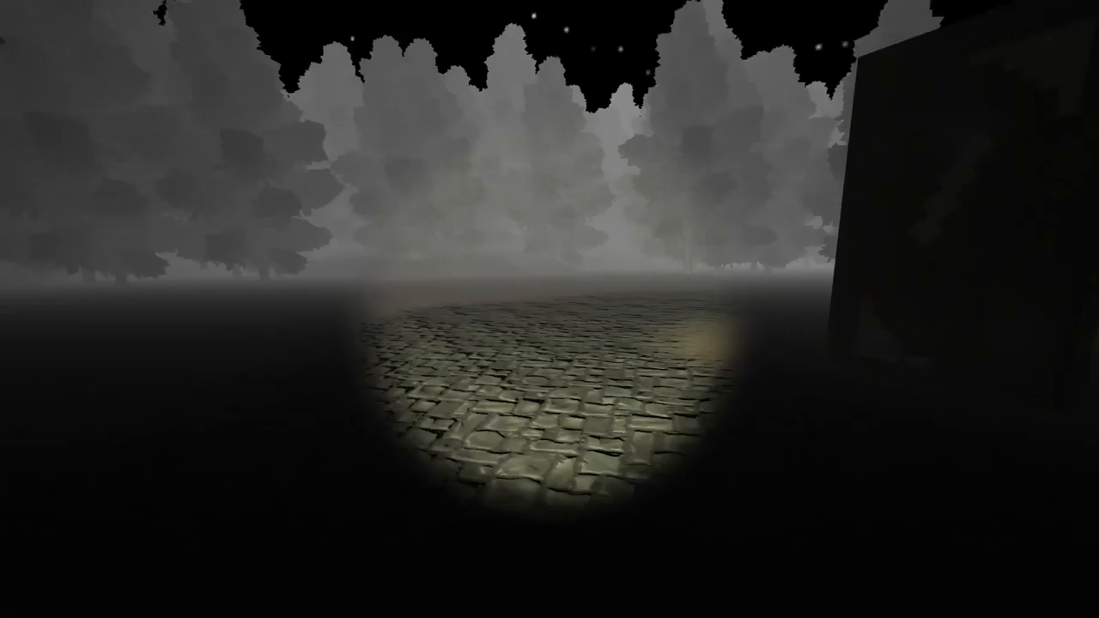